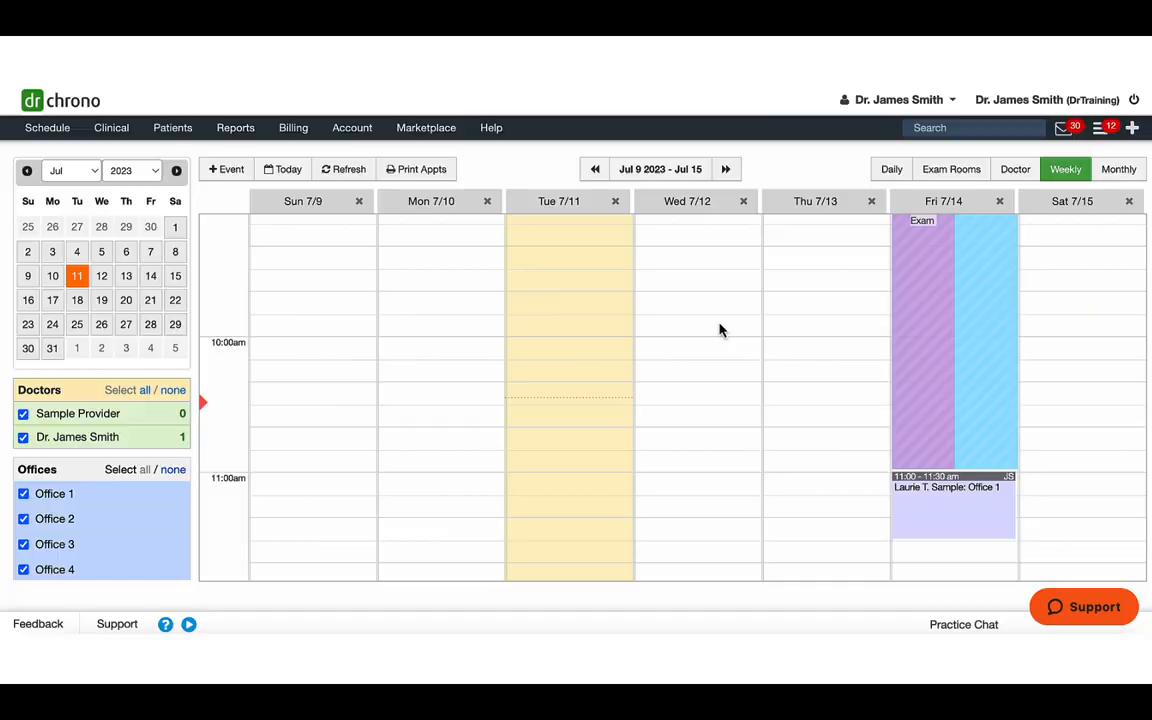
pyautogui.moveTo(484, 152)
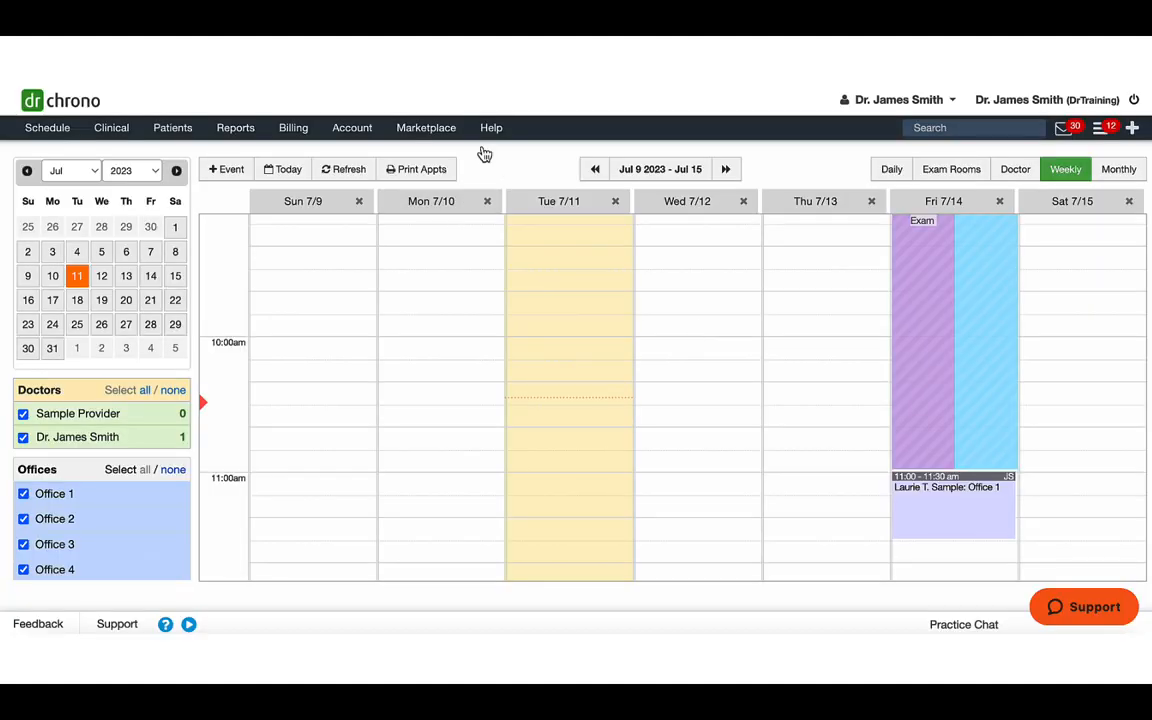
# Step: Reach the onpatient Settings page from the Account menu
pyautogui.click(492, 128)
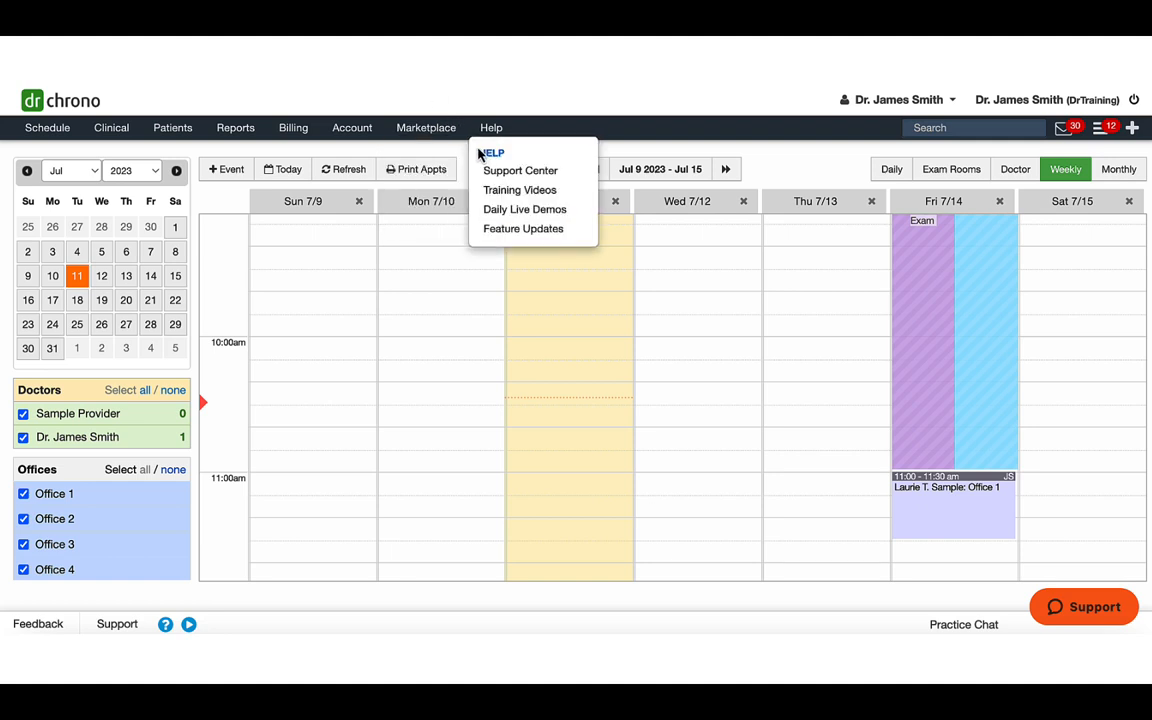
pyautogui.click(352, 128)
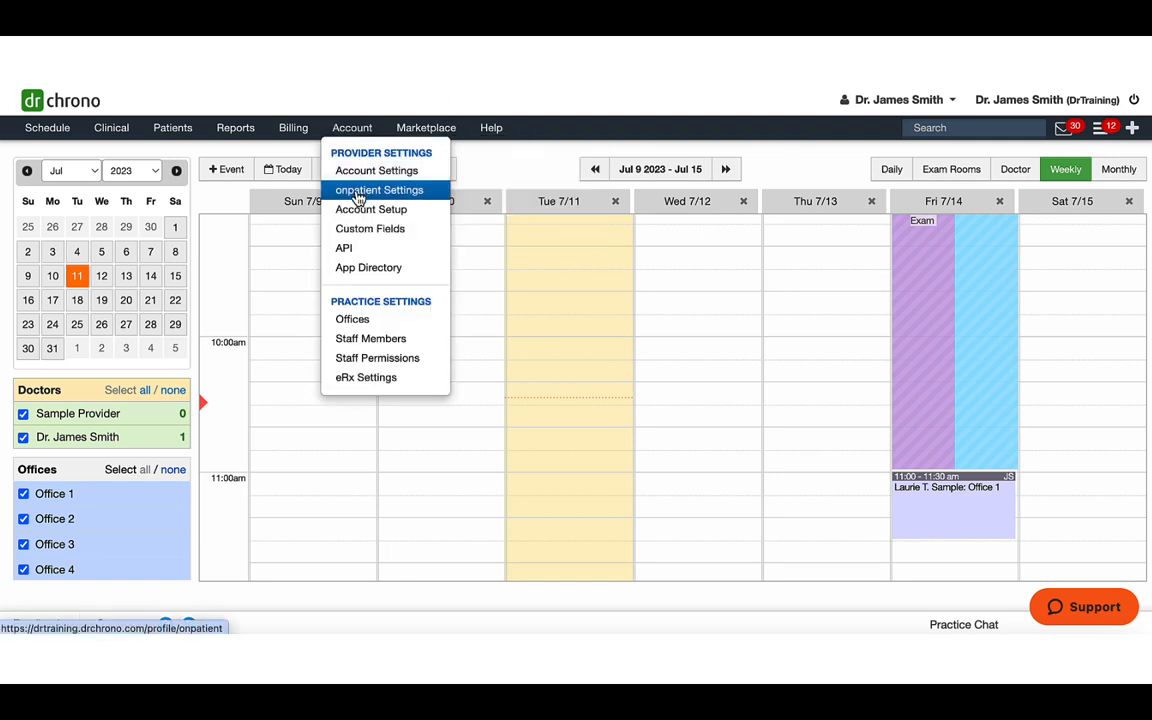
pyautogui.click(378, 190)
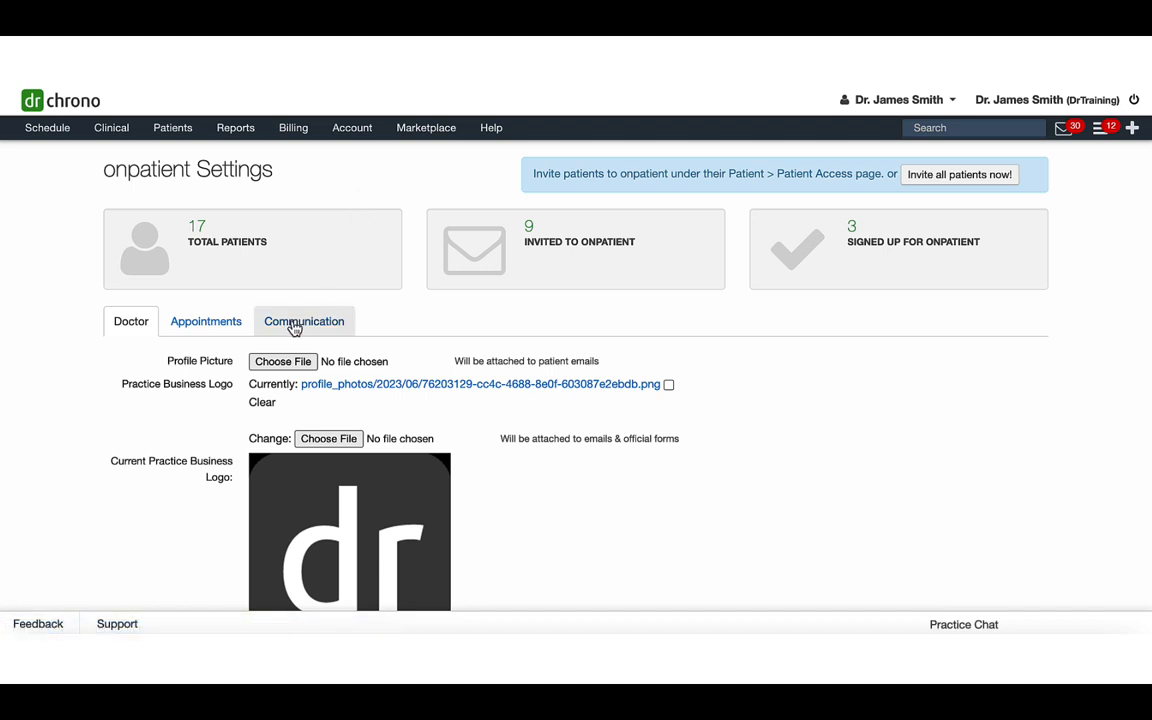
# Step: Review the Communication messaging permissions, then read Dr. Smith's Follow Up message in onpatient
pyautogui.click(304, 320)
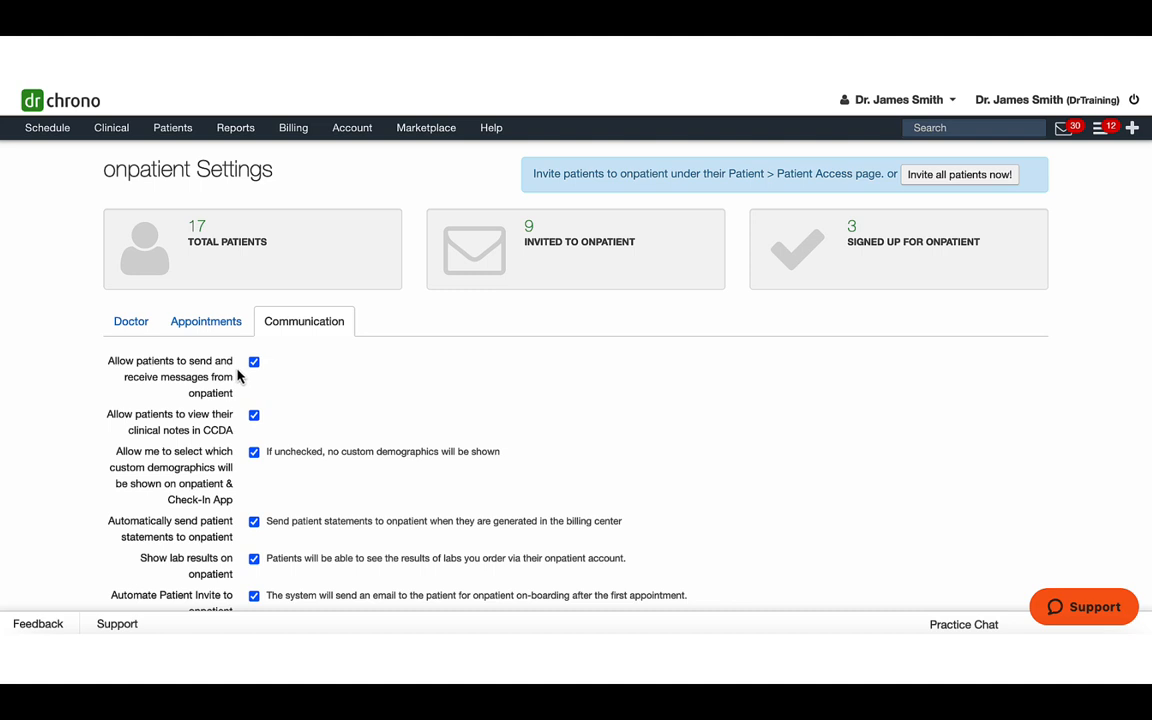
pyautogui.moveTo(254, 360)
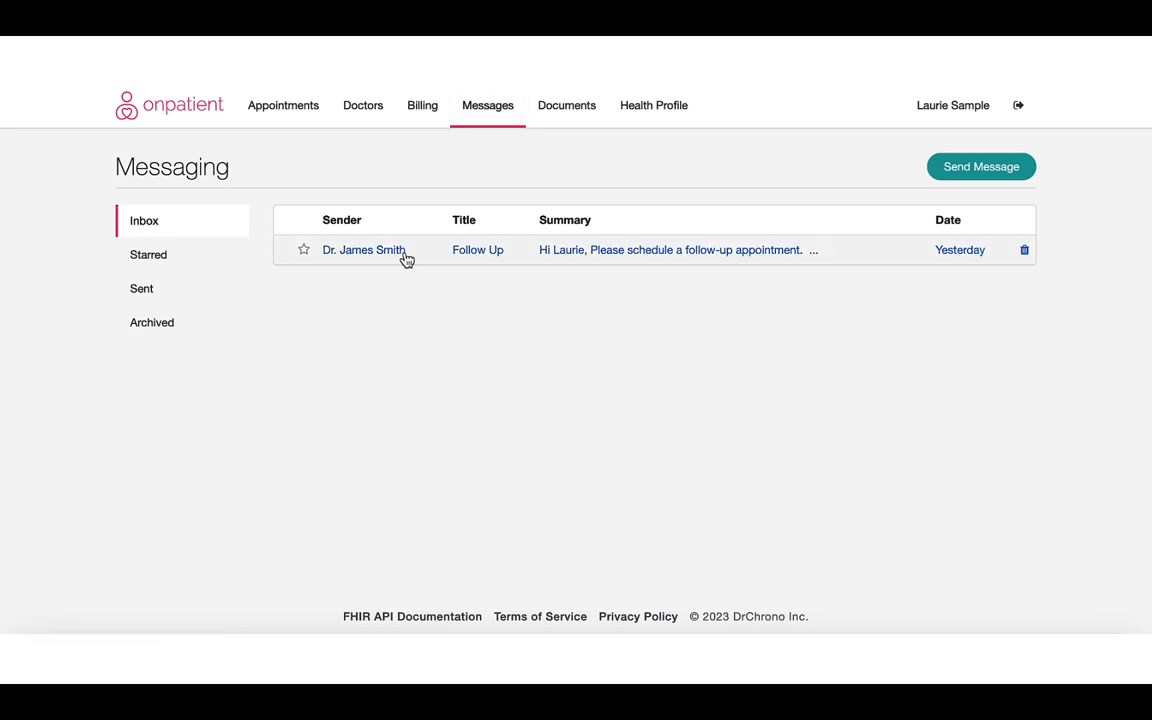
pyautogui.click(364, 248)
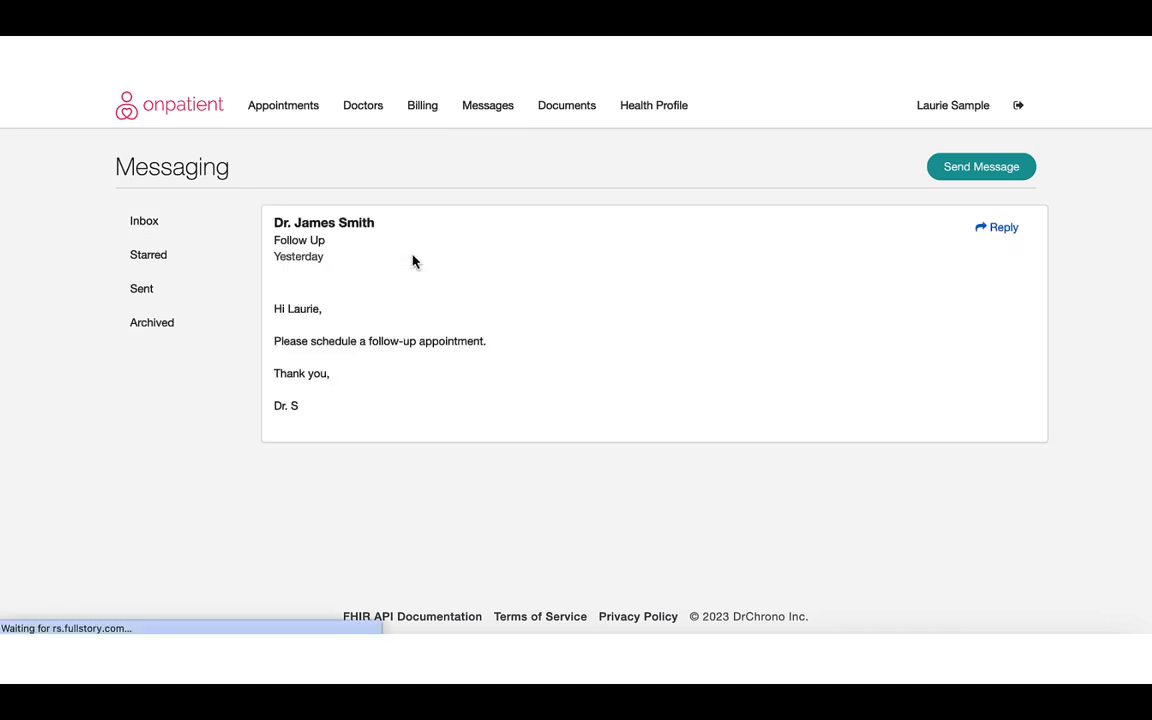
pyautogui.moveTo(864, 180)
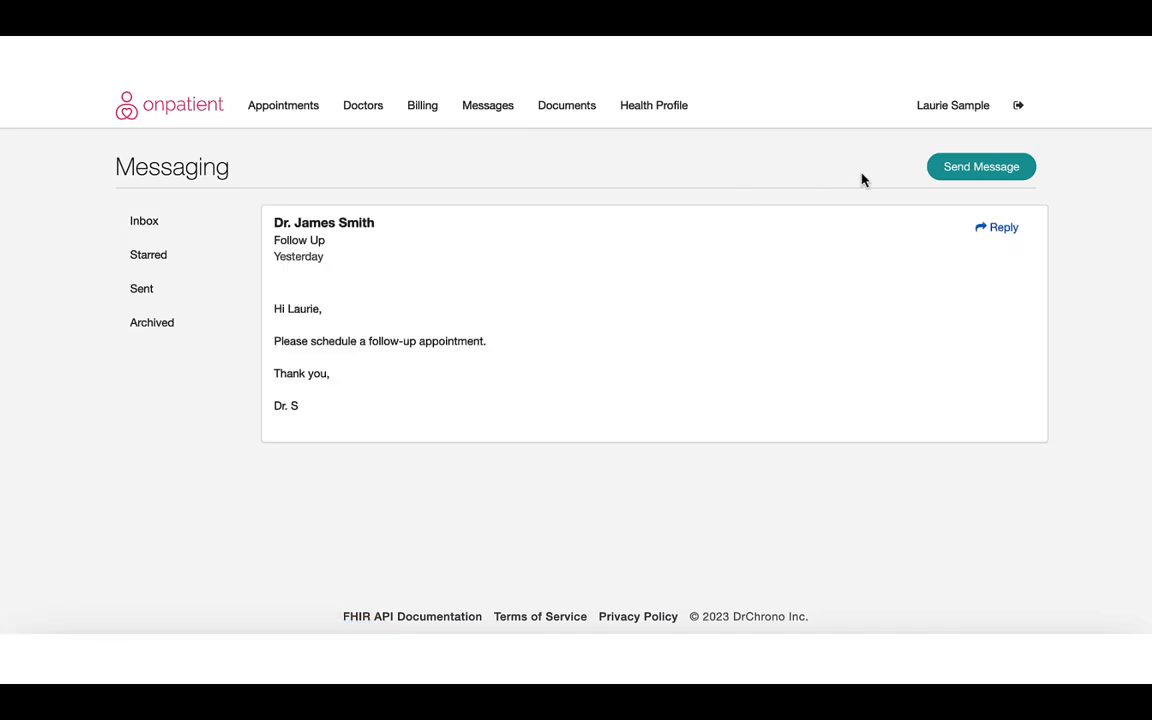
# Step: Send Dr. Smith a Medication Question message starting 'Hi Dr. S' about taking it before bed
pyautogui.click(980, 166)
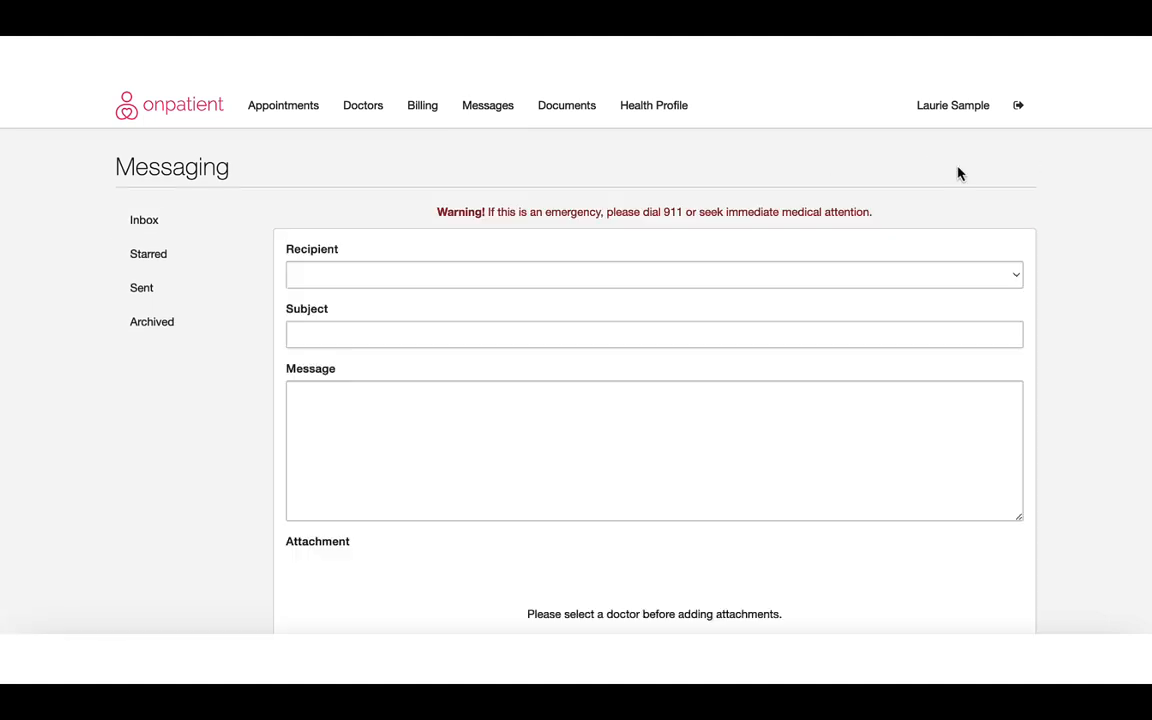
pyautogui.click(652, 274)
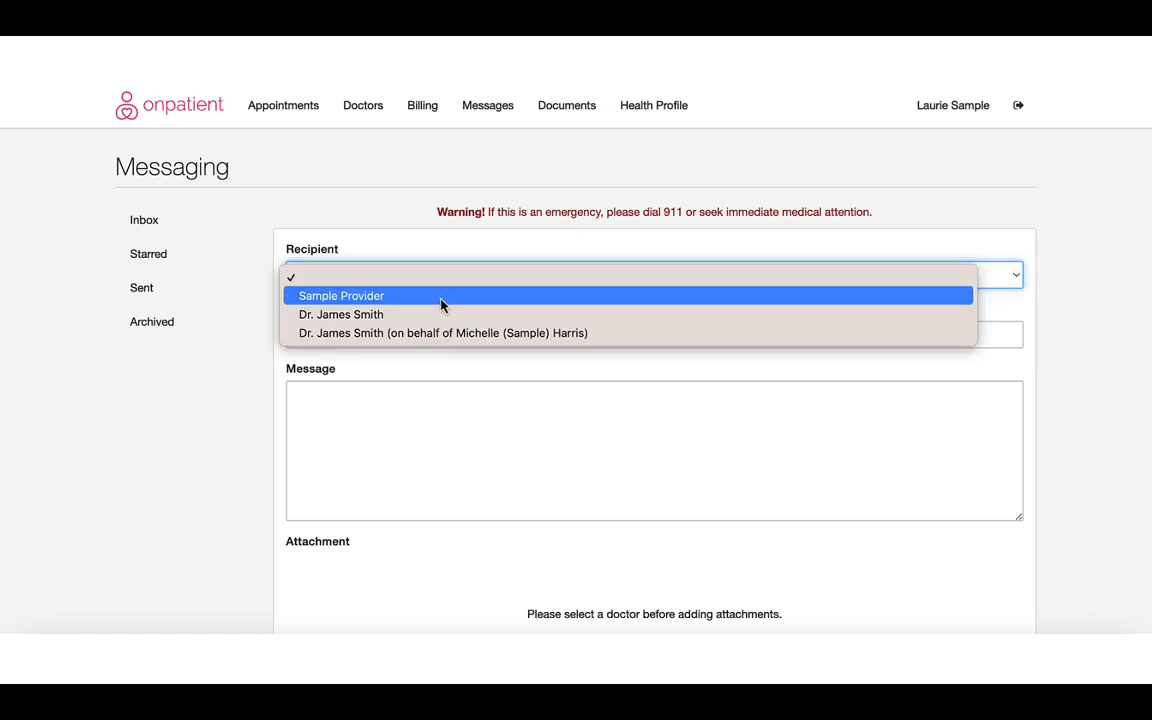
pyautogui.click(340, 314)
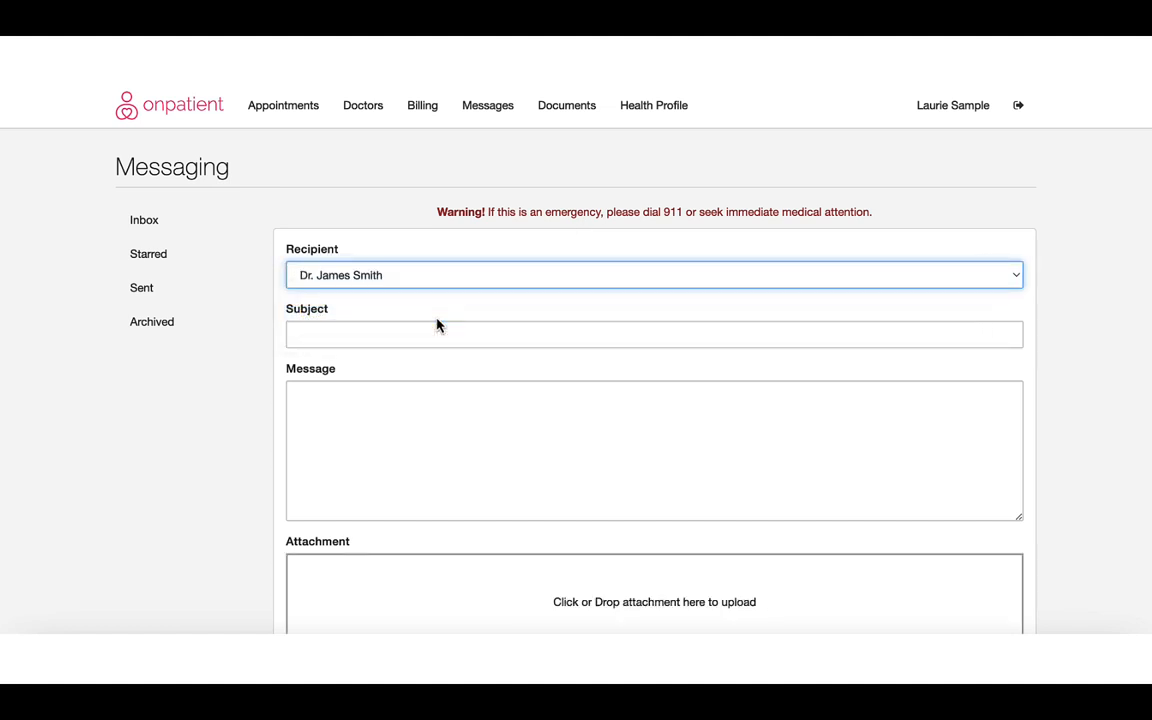
pyautogui.click(654, 334)
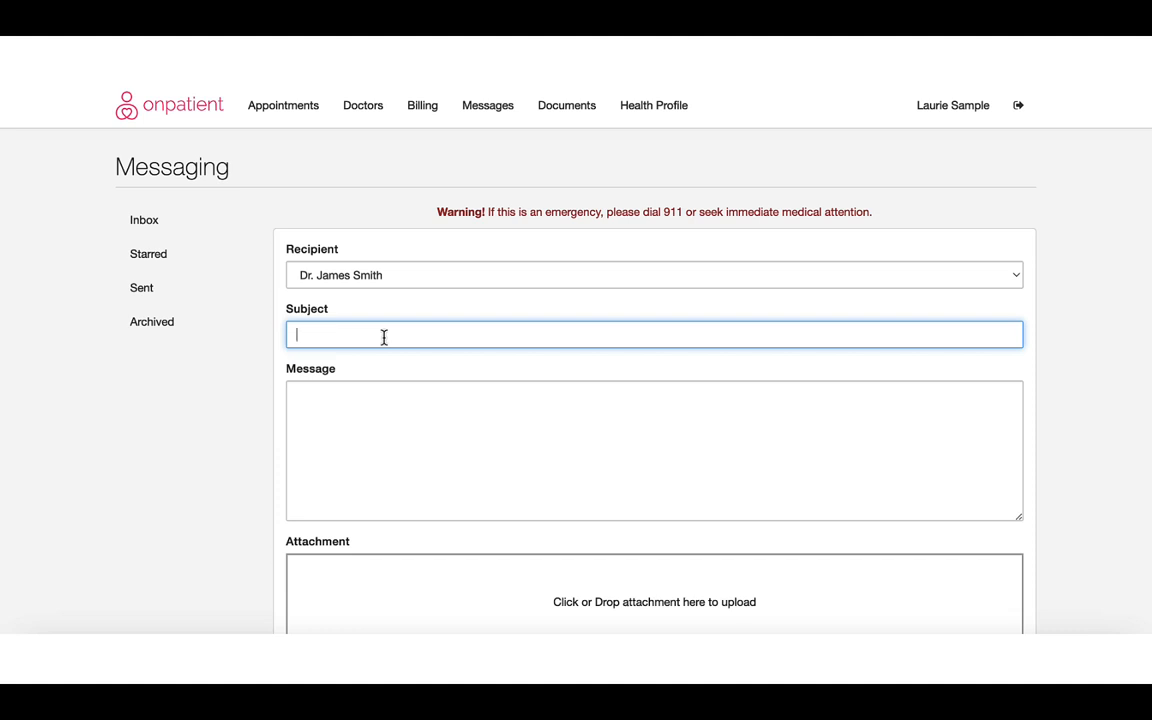
pyautogui.write('Medical')
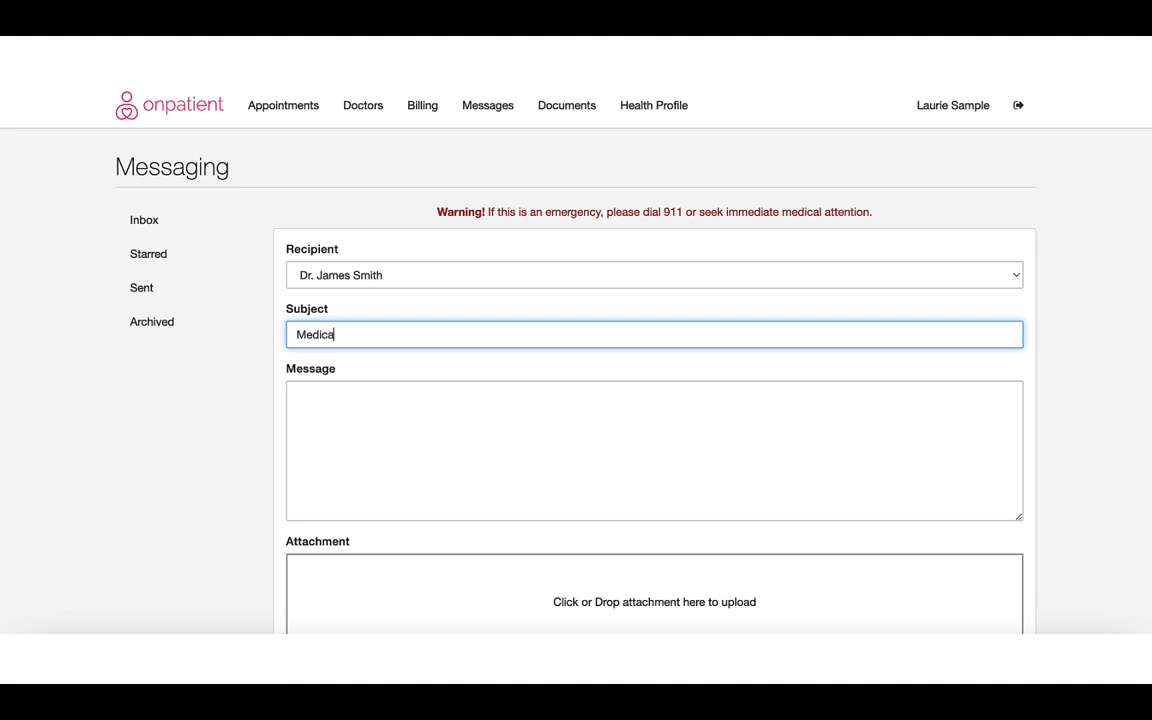
pyautogui.write('Hi Dr. Smith,')
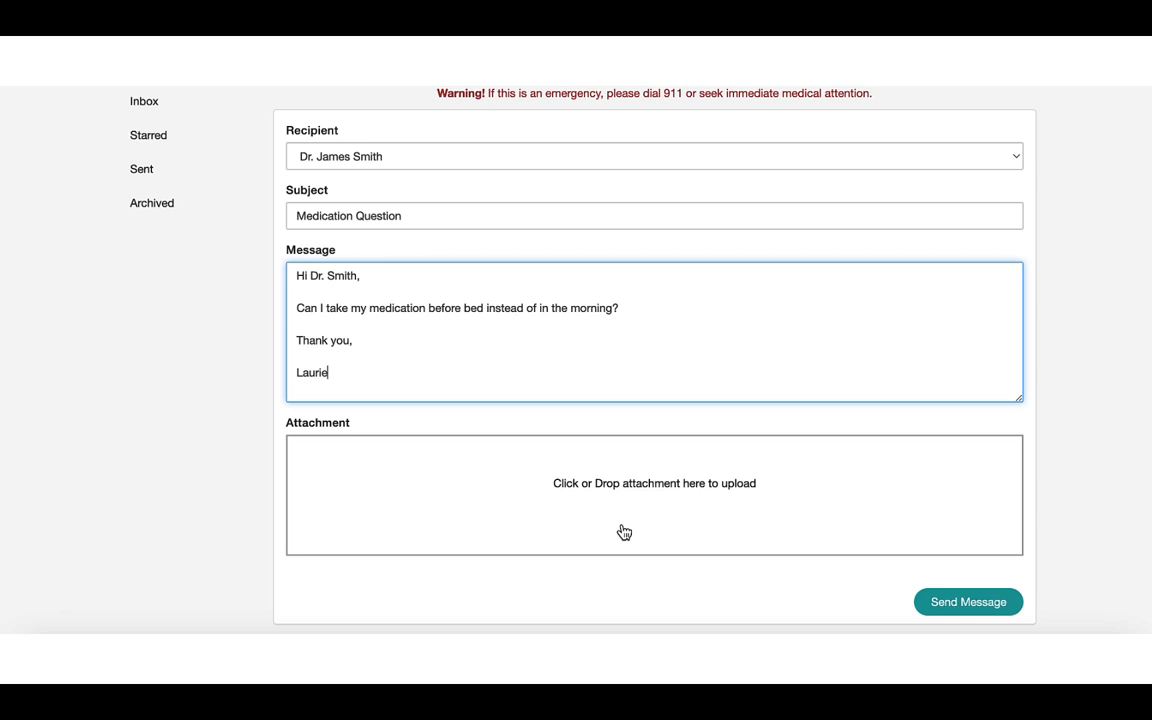
pyautogui.moveTo(636, 524)
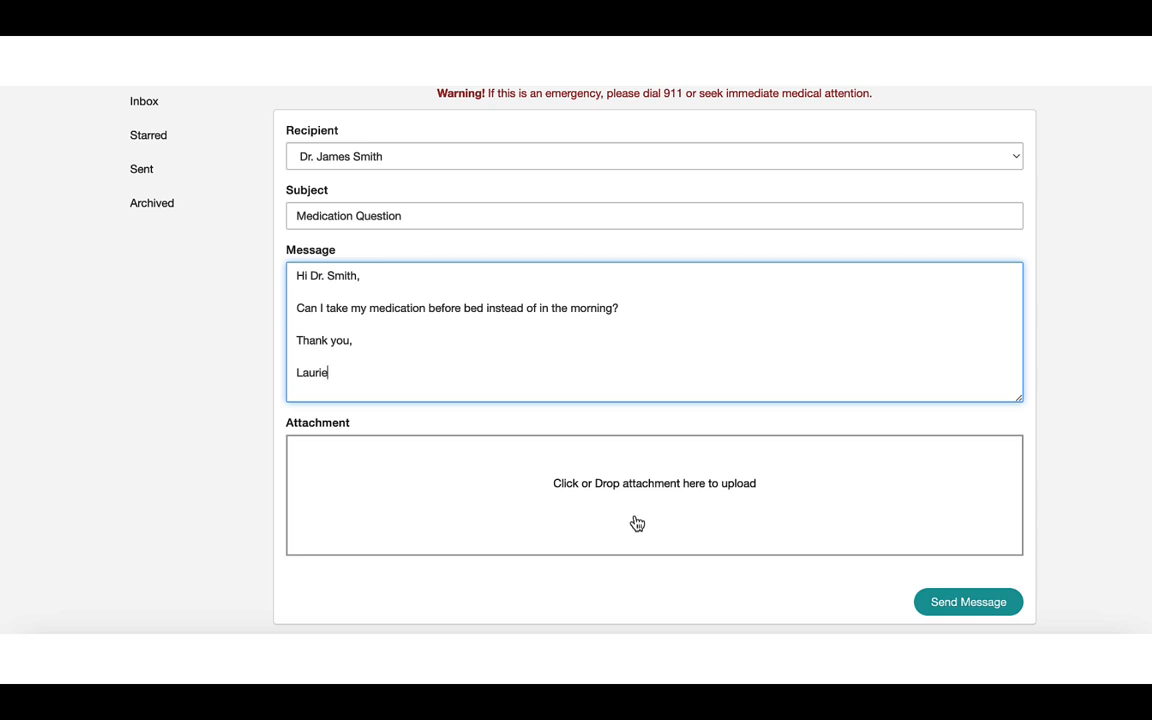
pyautogui.moveTo(648, 512)
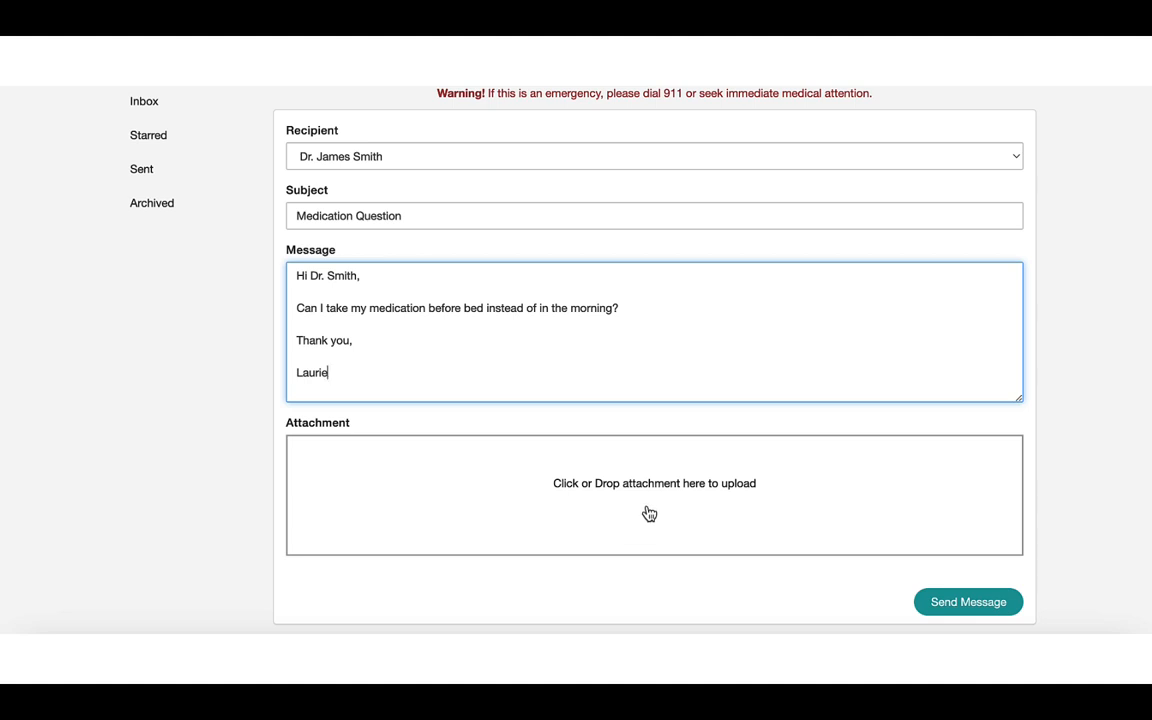
pyautogui.moveTo(644, 512)
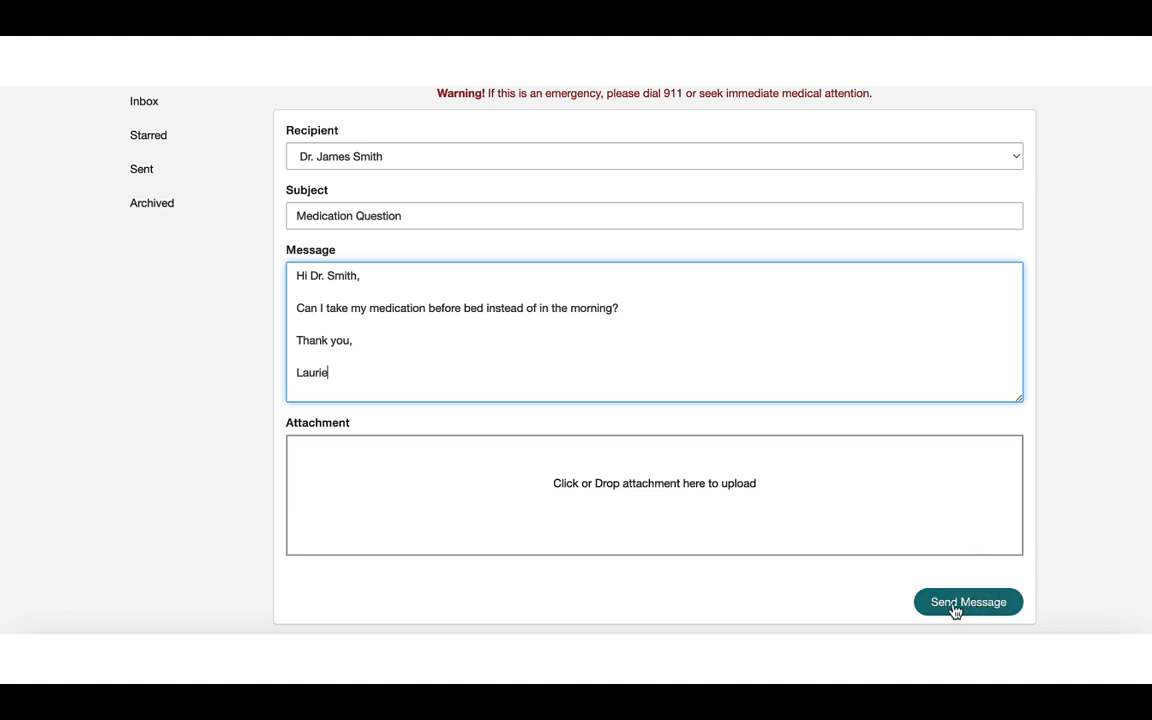
pyautogui.click(968, 600)
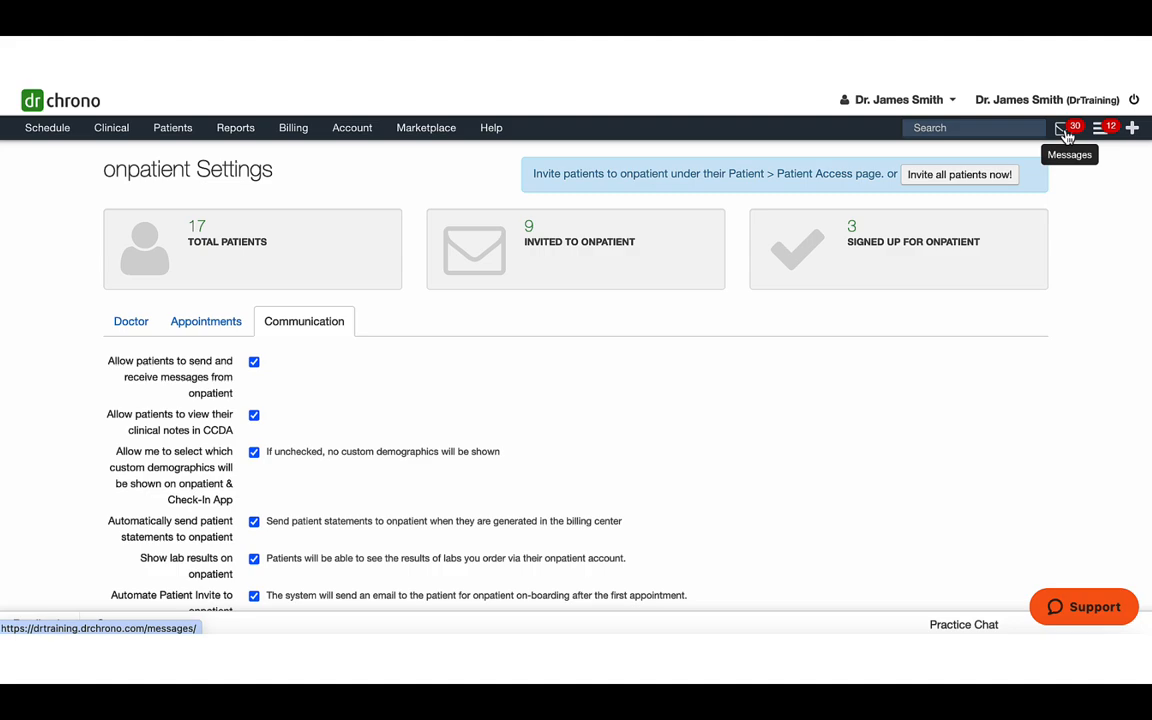
# Step: Filter to Patient Messages, read Laurie Sample's Medication Question and assign it to Dr. Smith
pyautogui.click(1060, 128)
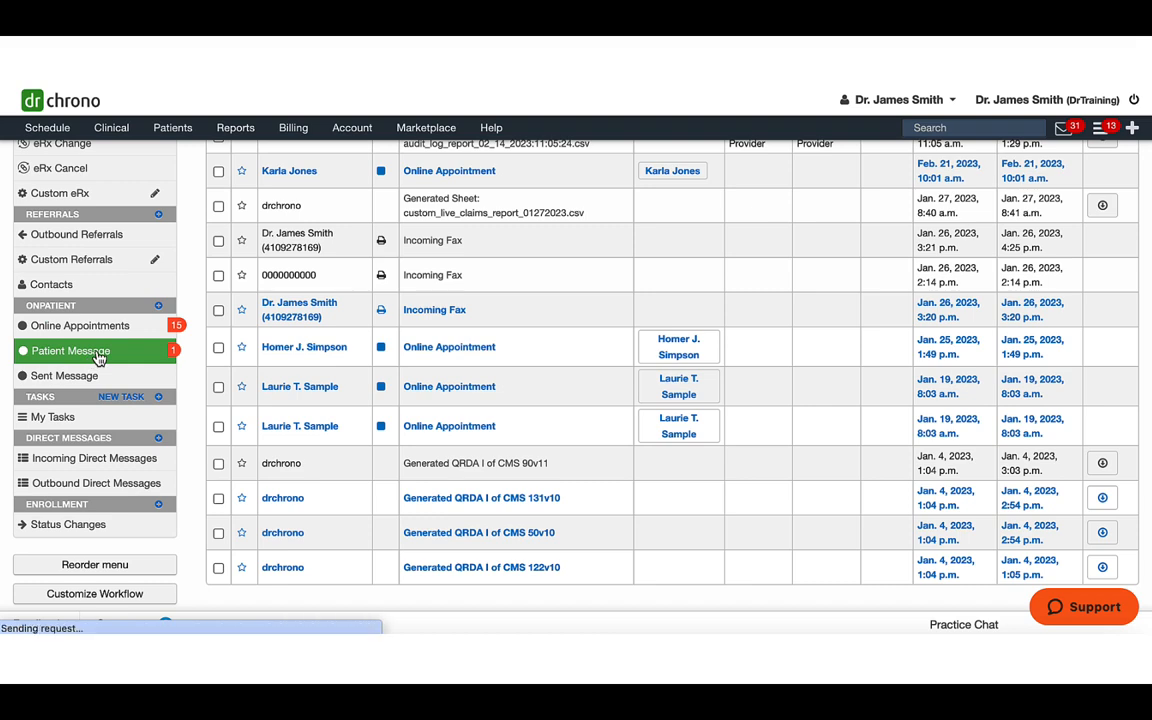
pyautogui.click(70, 350)
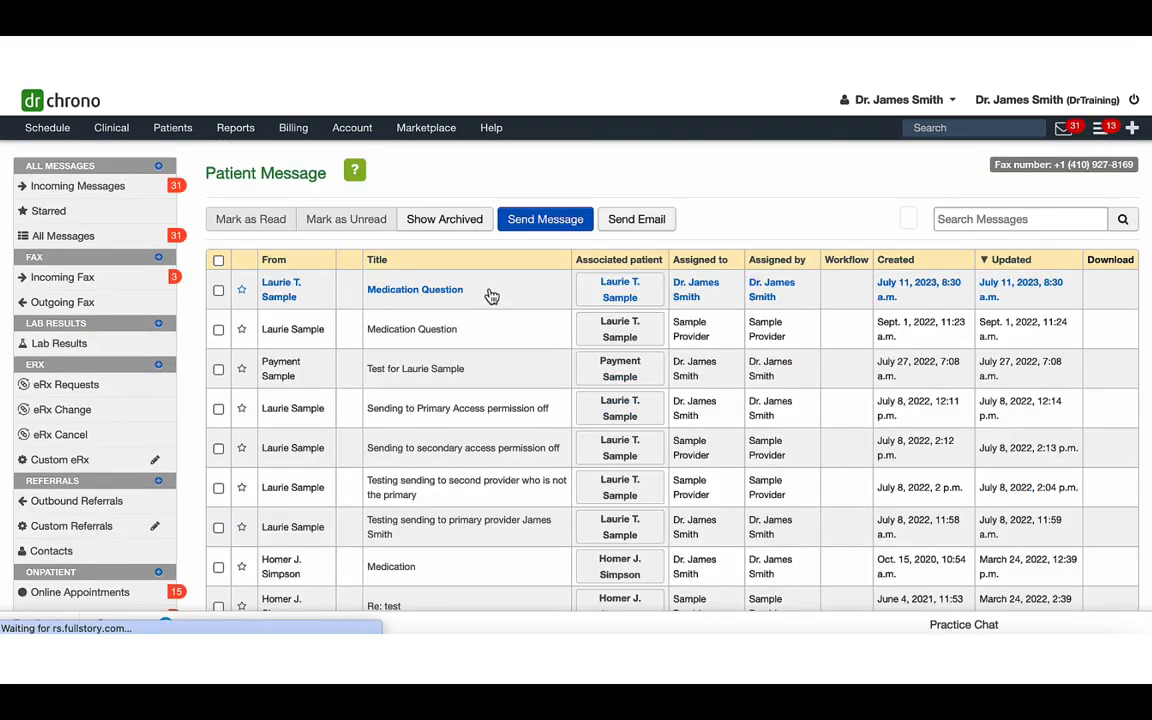
pyautogui.click(414, 288)
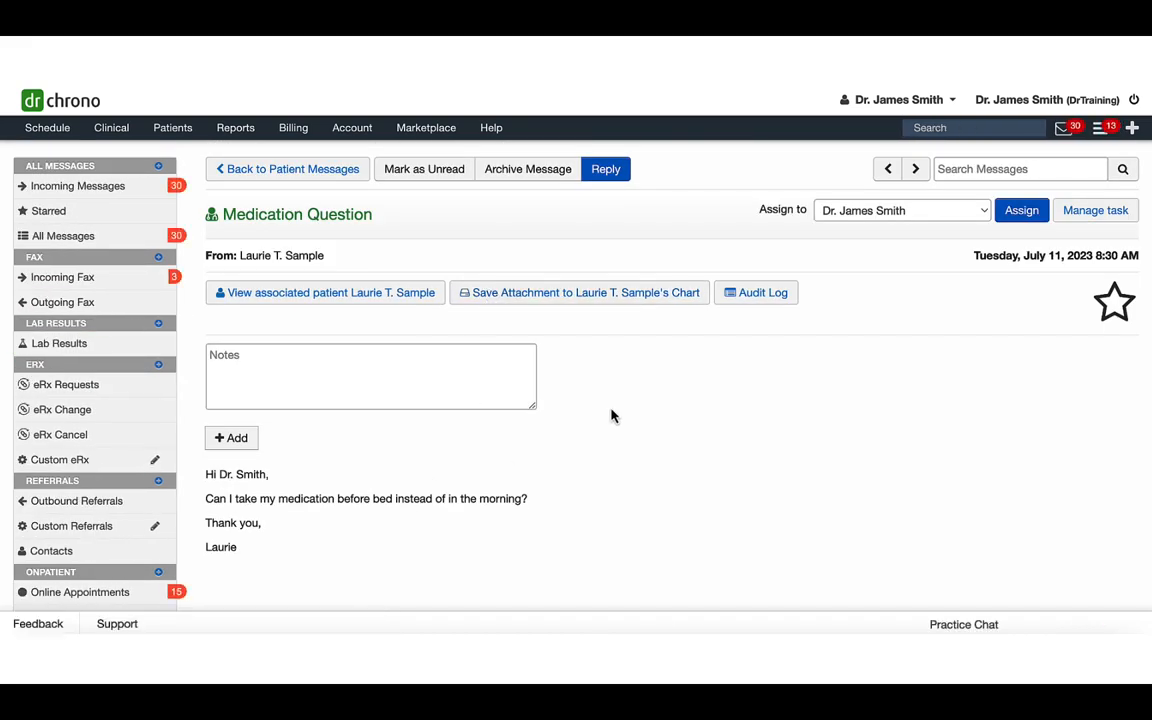
pyautogui.click(1020, 210)
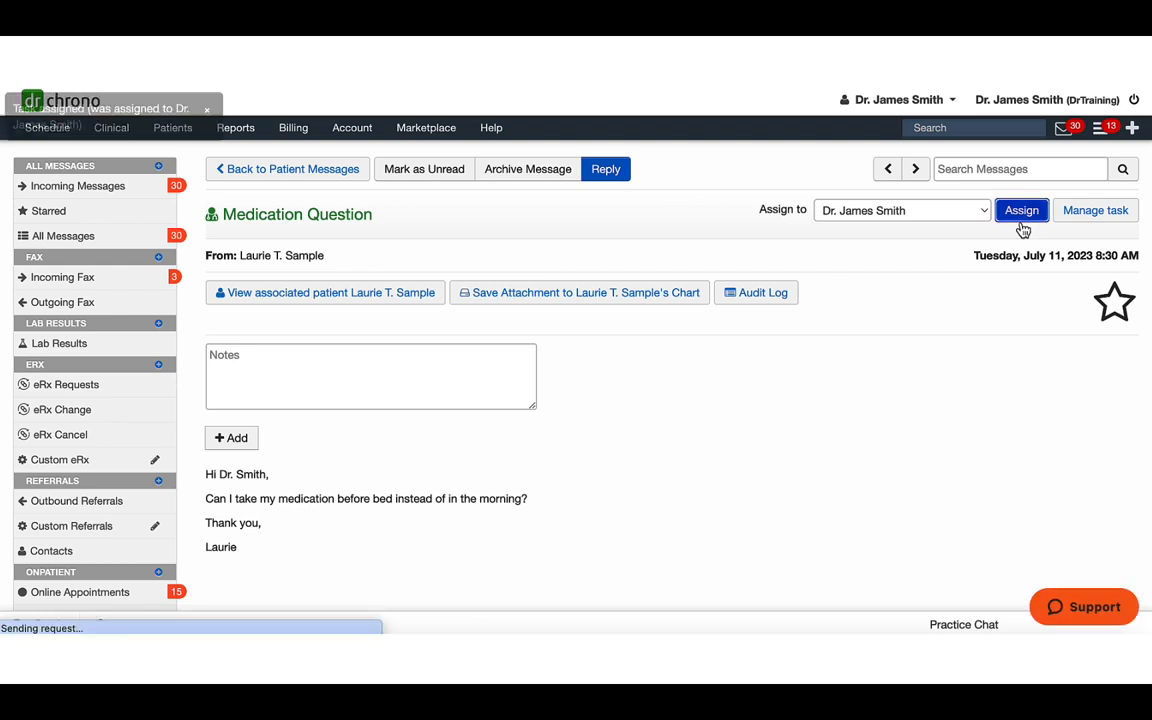
pyautogui.click(1020, 210)
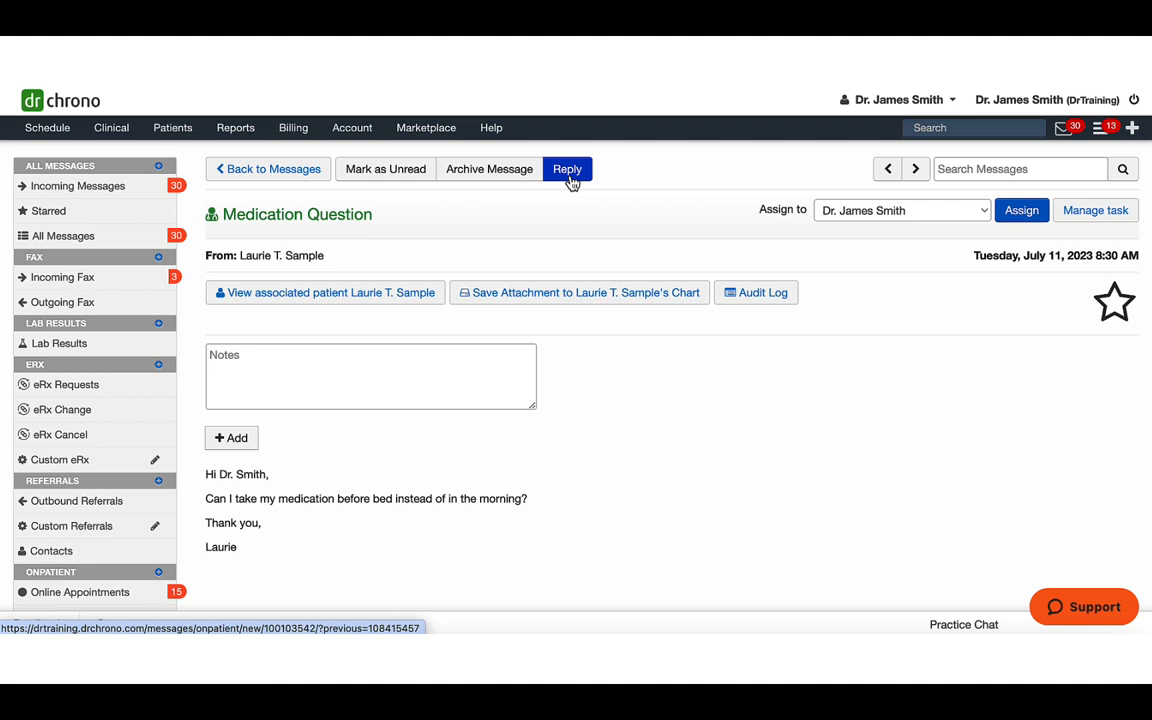
# Step: Reply that taking it at night is fine, 'See you at your follow up,' and send it
pyautogui.click(568, 168)
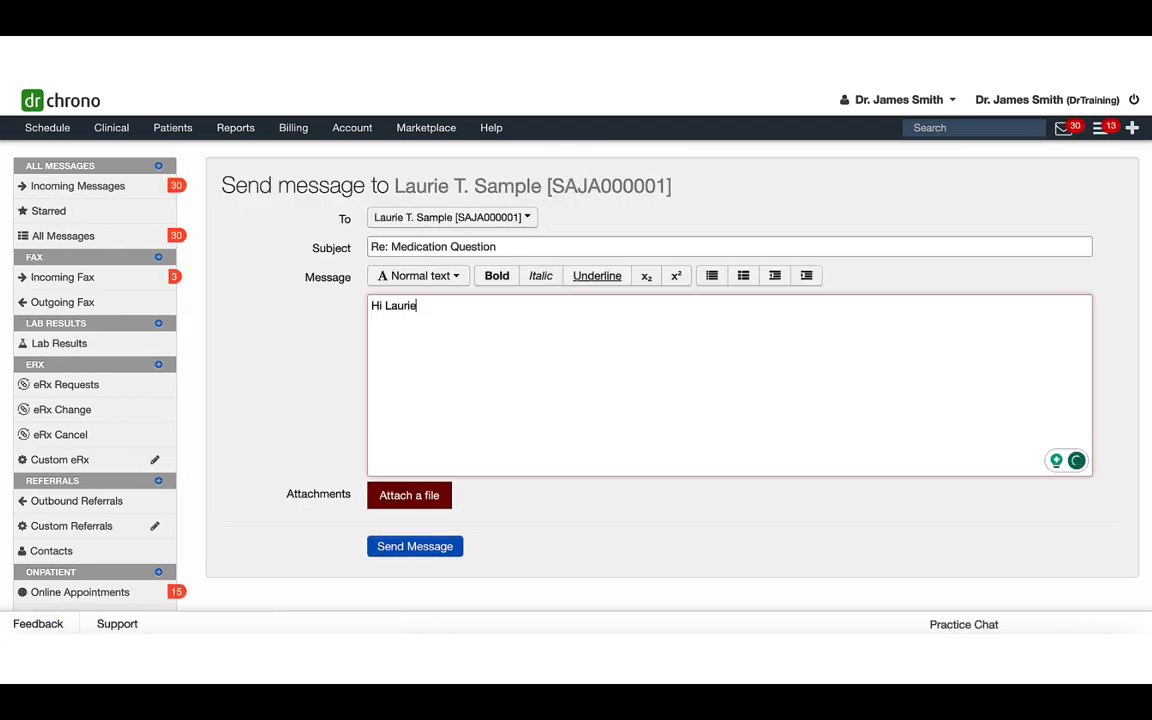
pyautogui.write('Taking it at night will be fine.  Let me')
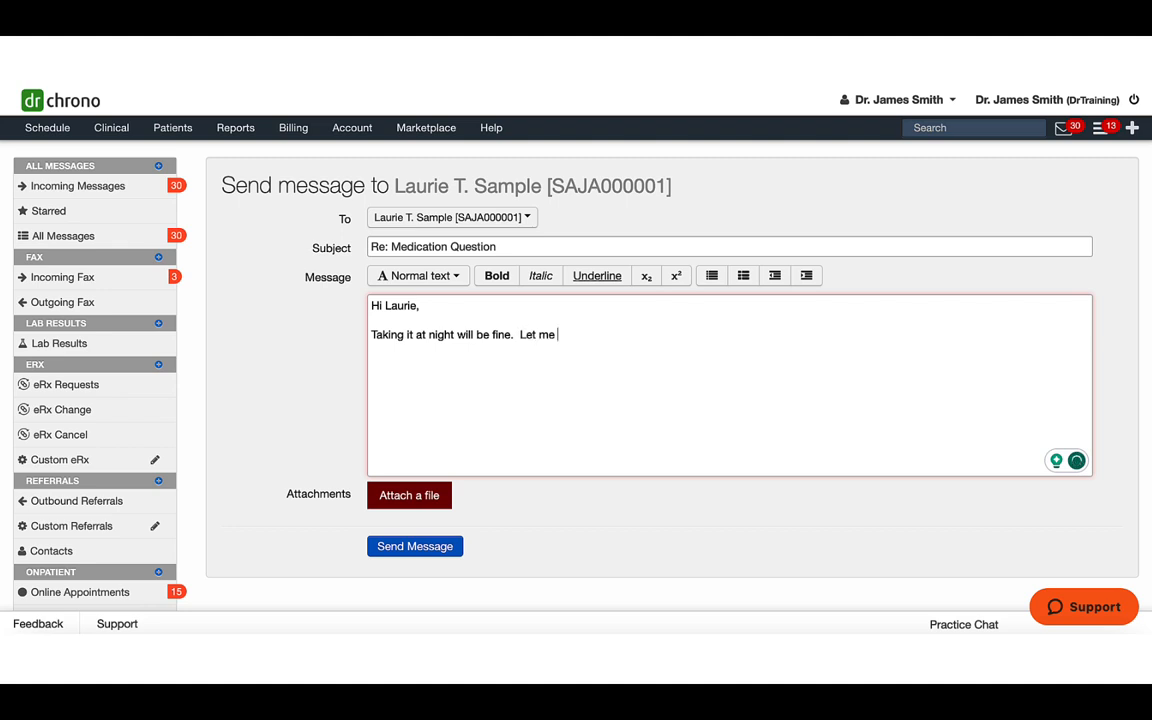
pyautogui.write('know if you have any questions.  See you at your fol')
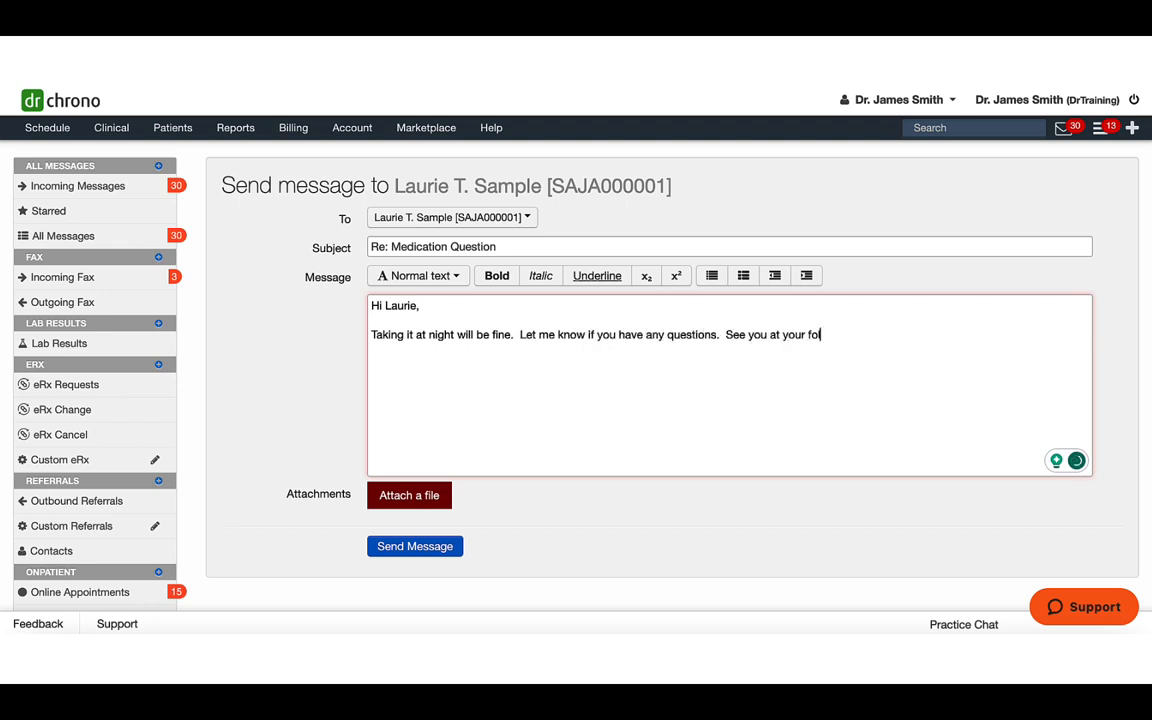
pyautogui.write('low up.')
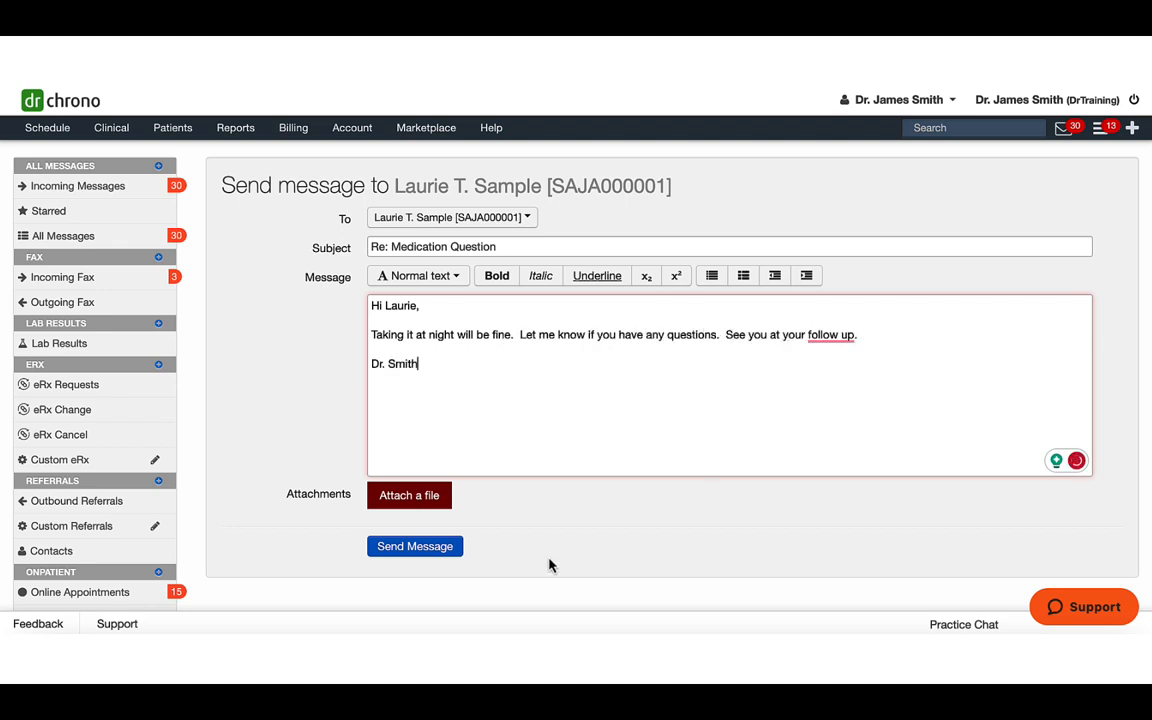
pyautogui.click(414, 546)
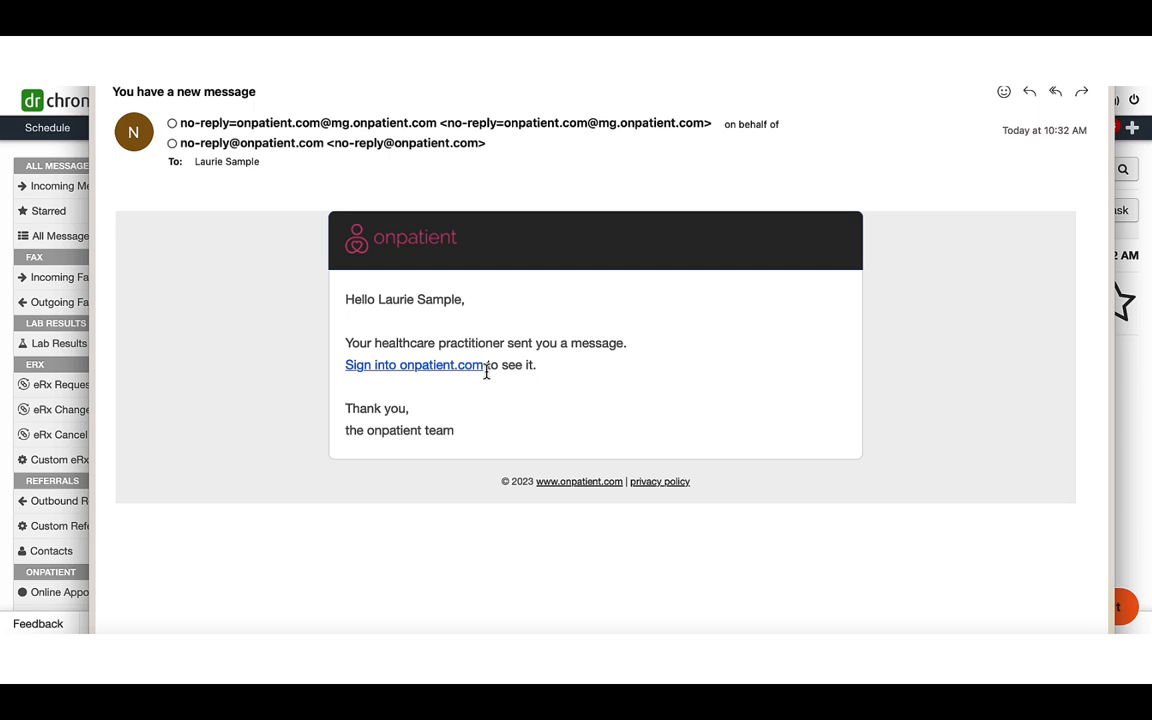
# Step: Follow the email link and read the Re: Medication Question reply in onpatient
pyautogui.click(412, 364)
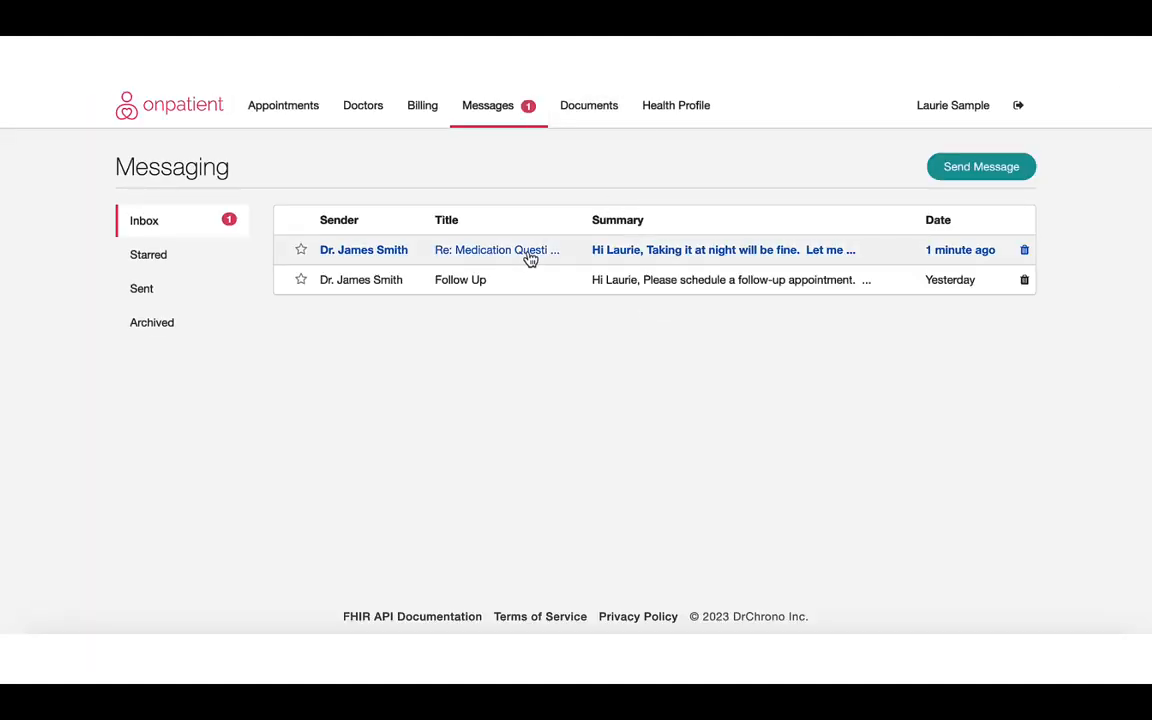
pyautogui.click(496, 248)
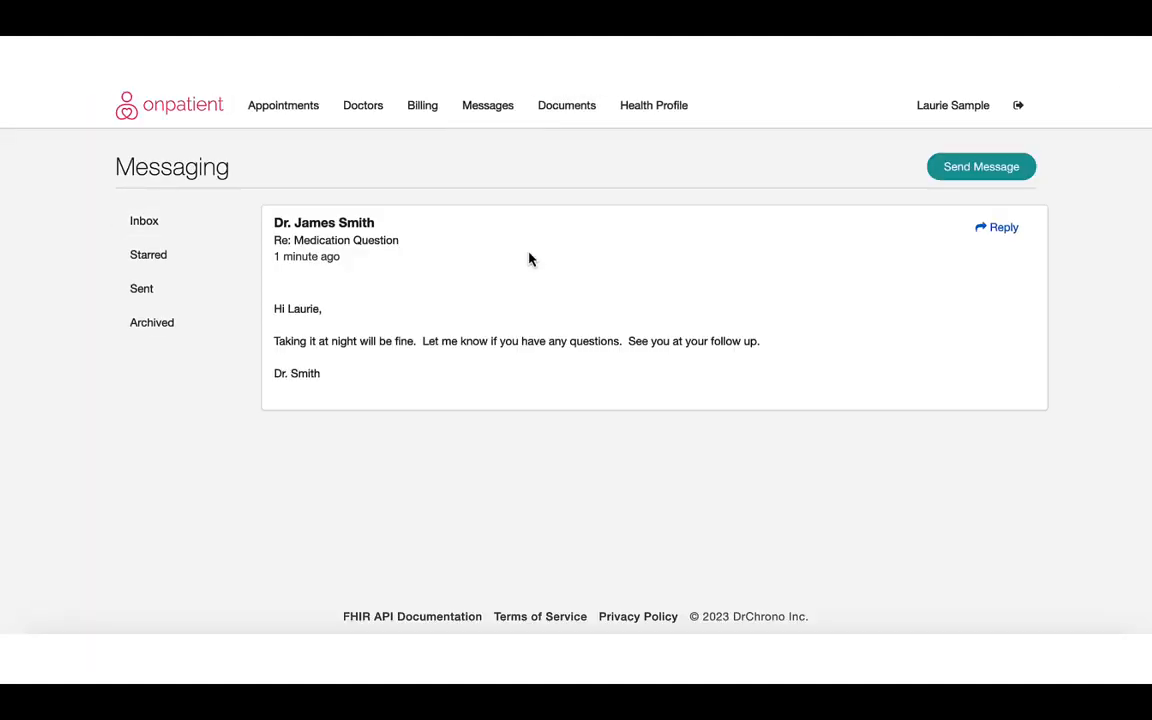